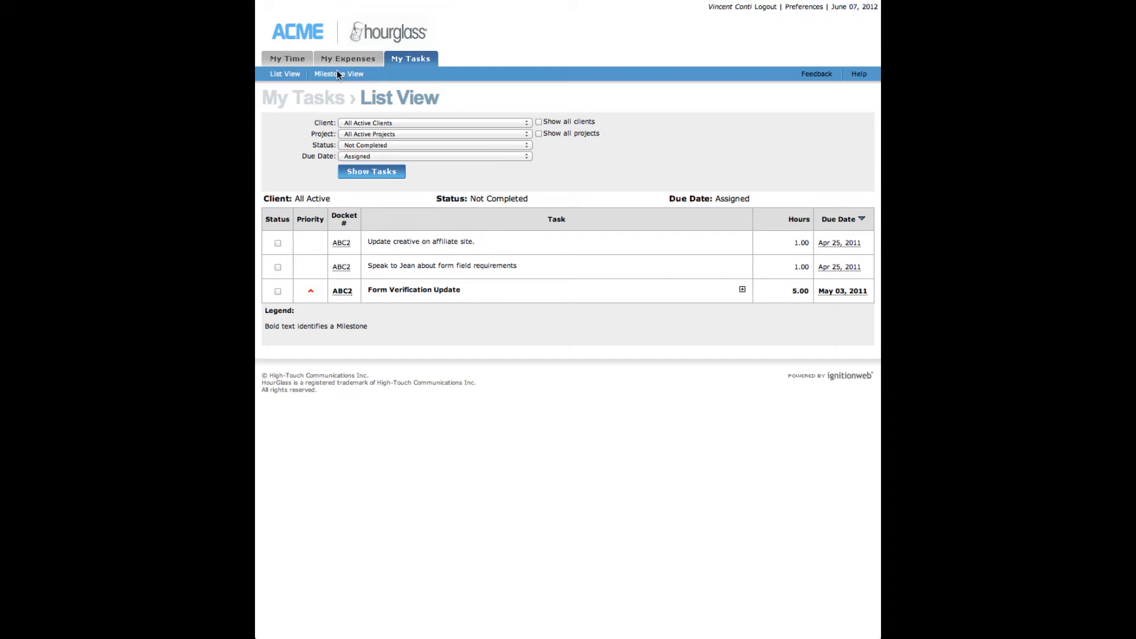
Filter My Tasks to ABC Inc.'s Website Maintenance (ABC2) project and sort by task name
left_click(337, 73)
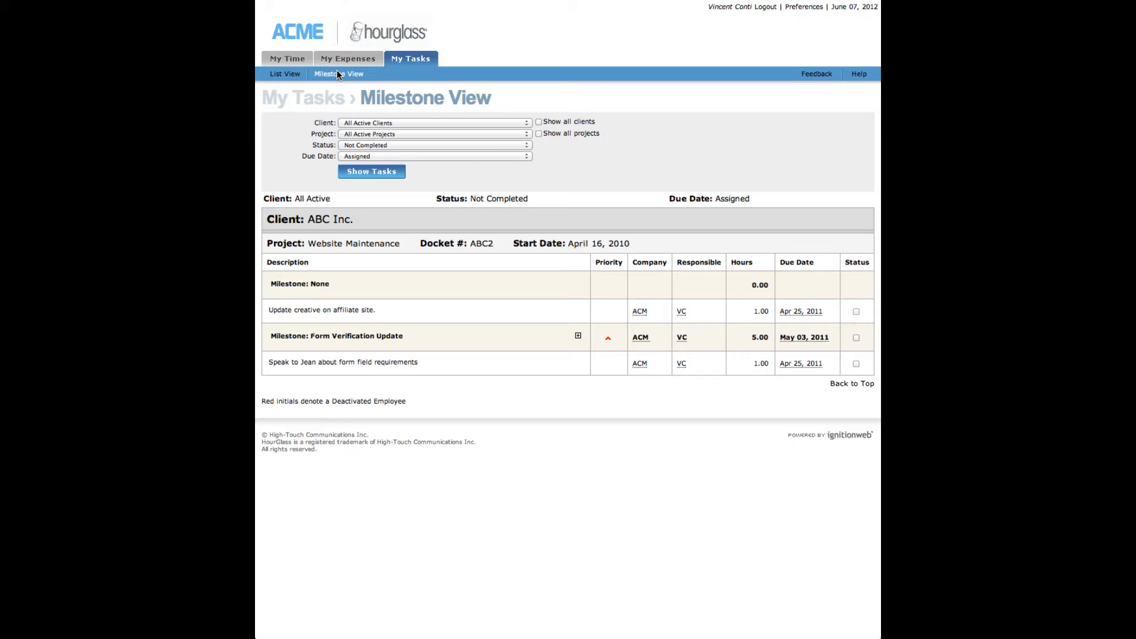
left_click(285, 74)
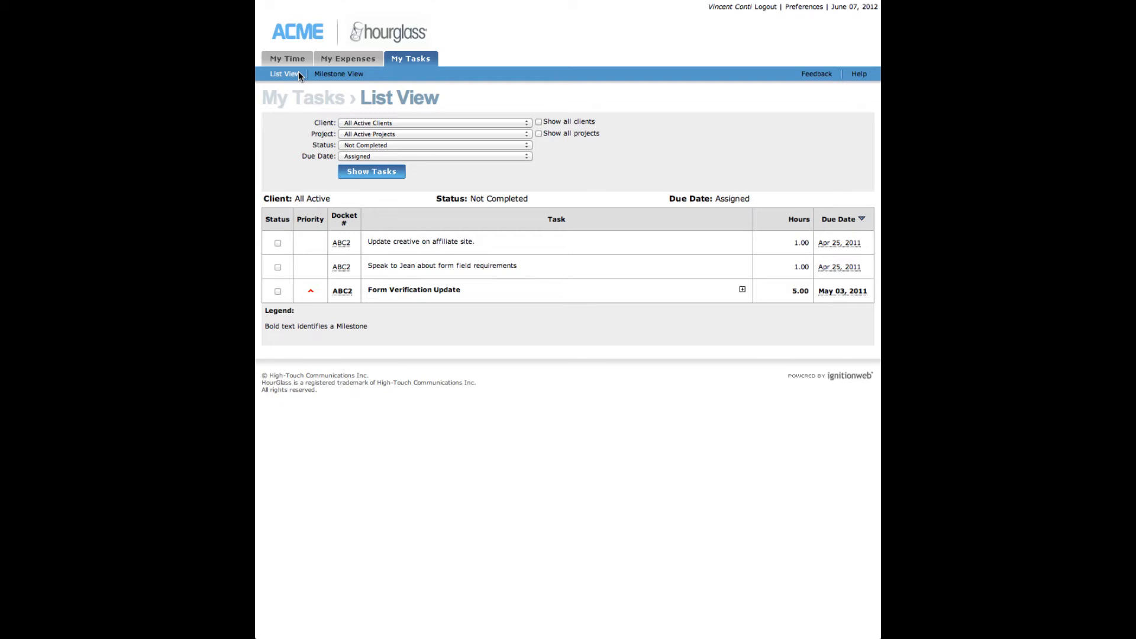
mouse_move(472, 135)
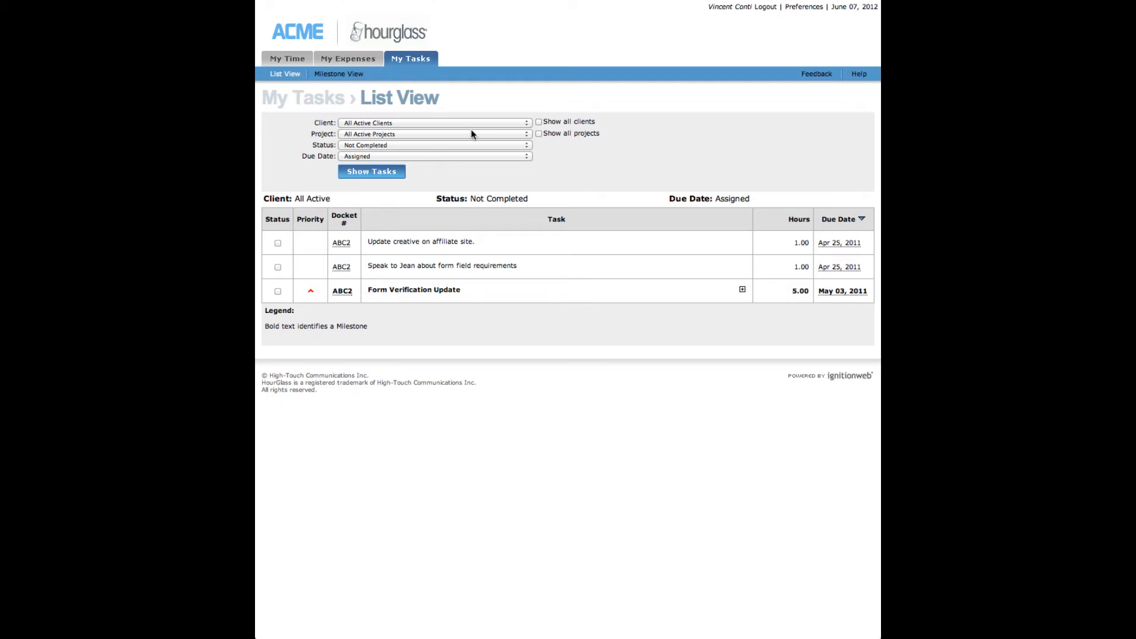
left_click(433, 134)
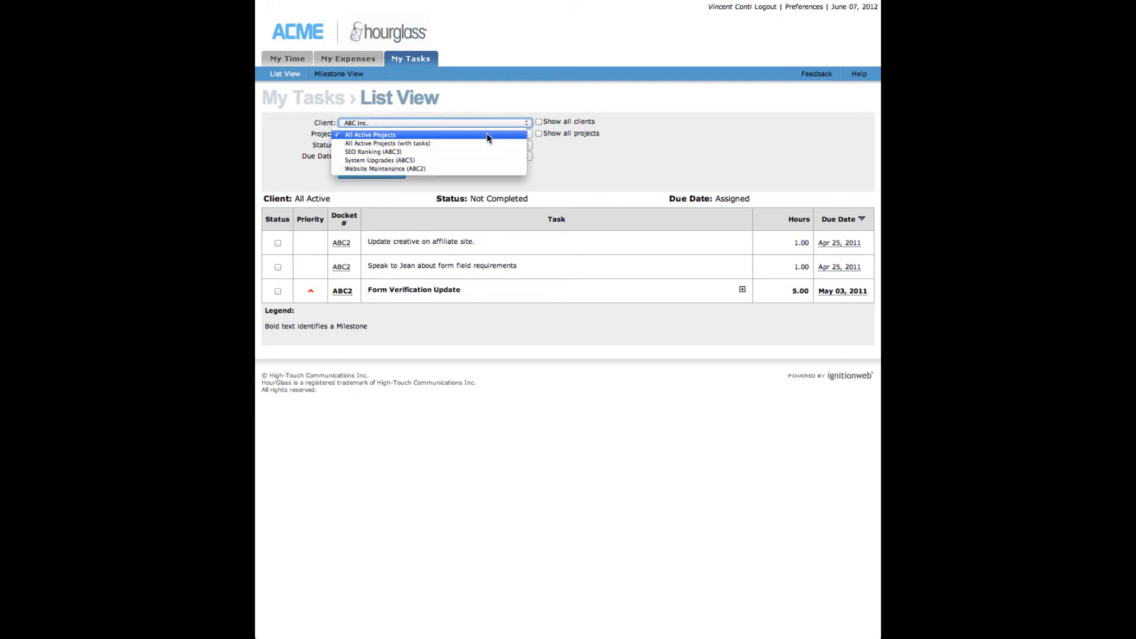
left_click(383, 167)
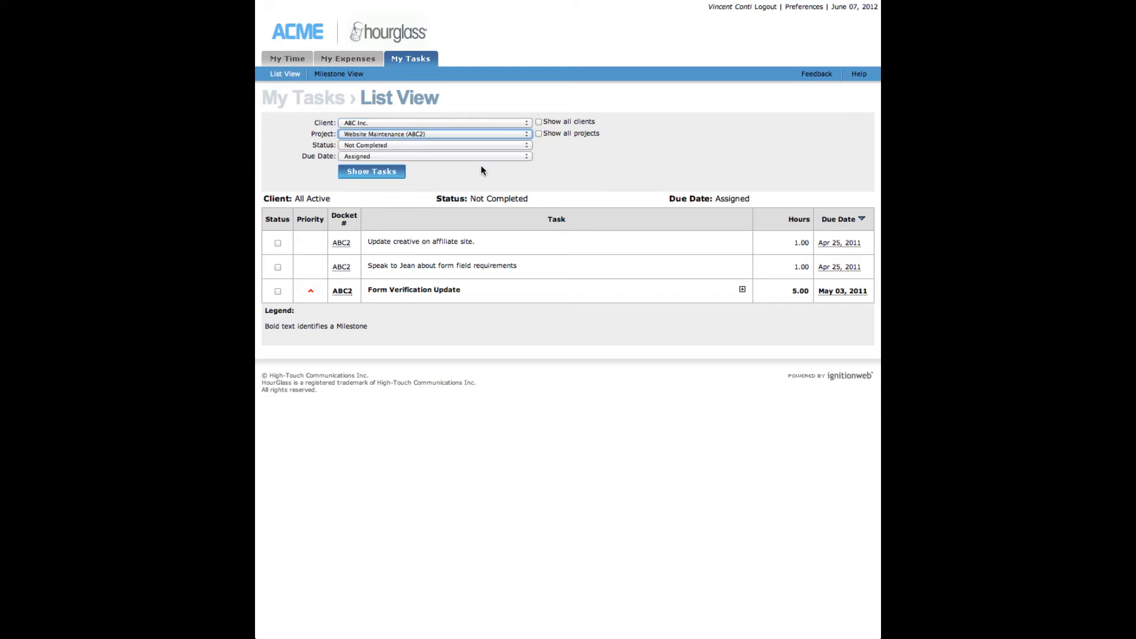
left_click(553, 219)
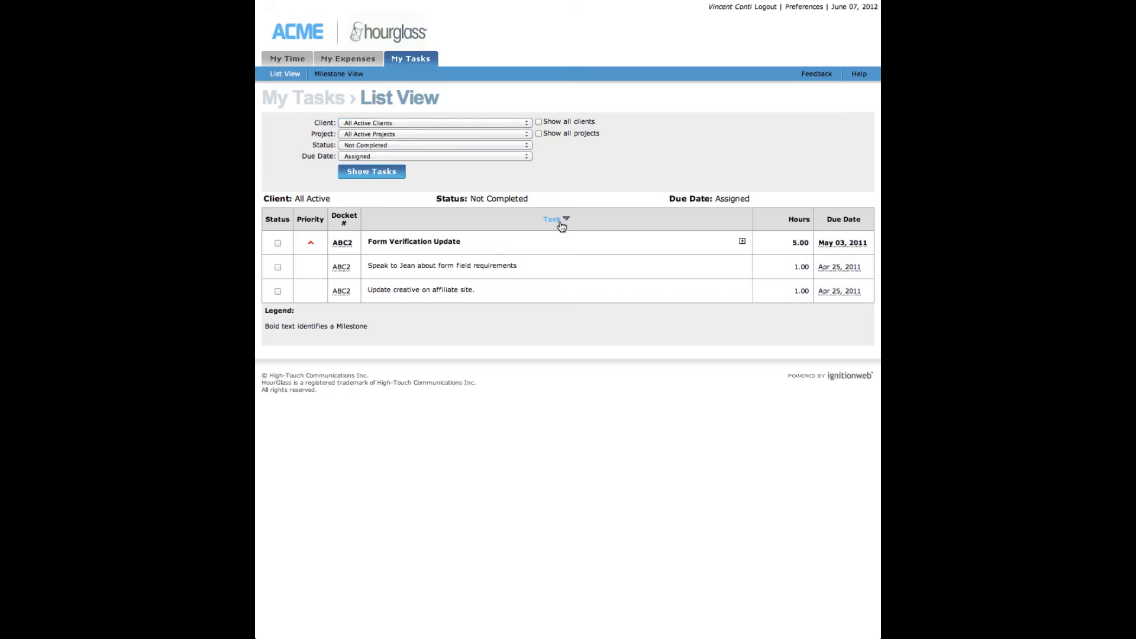
Toggle the Task column sort to the opposite direction
left_click(552, 219)
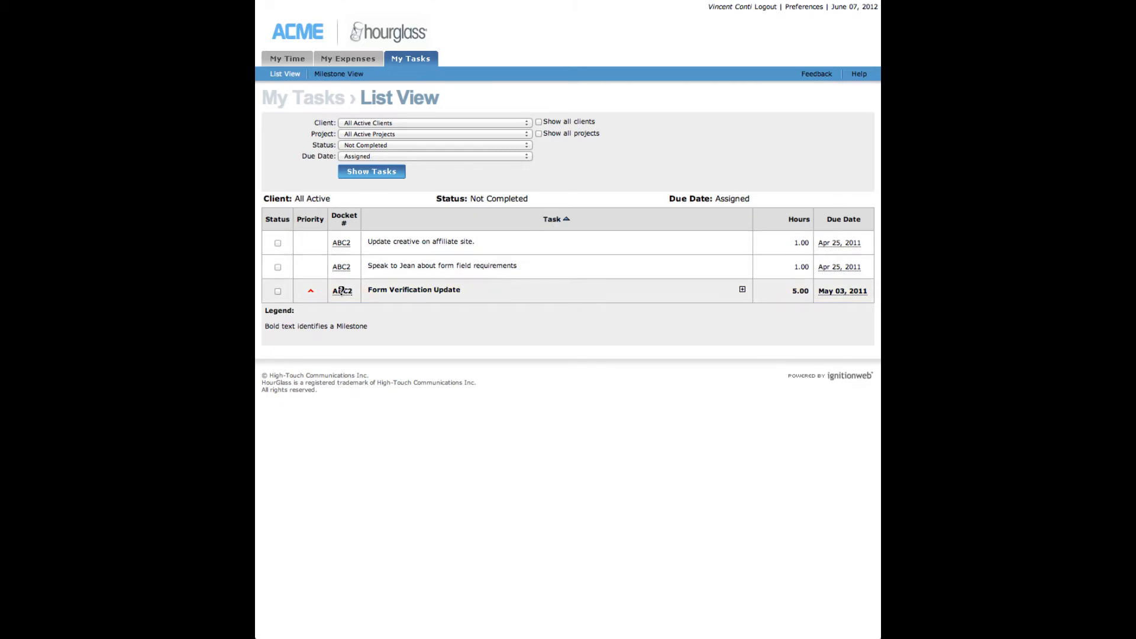
mouse_move(340, 291)
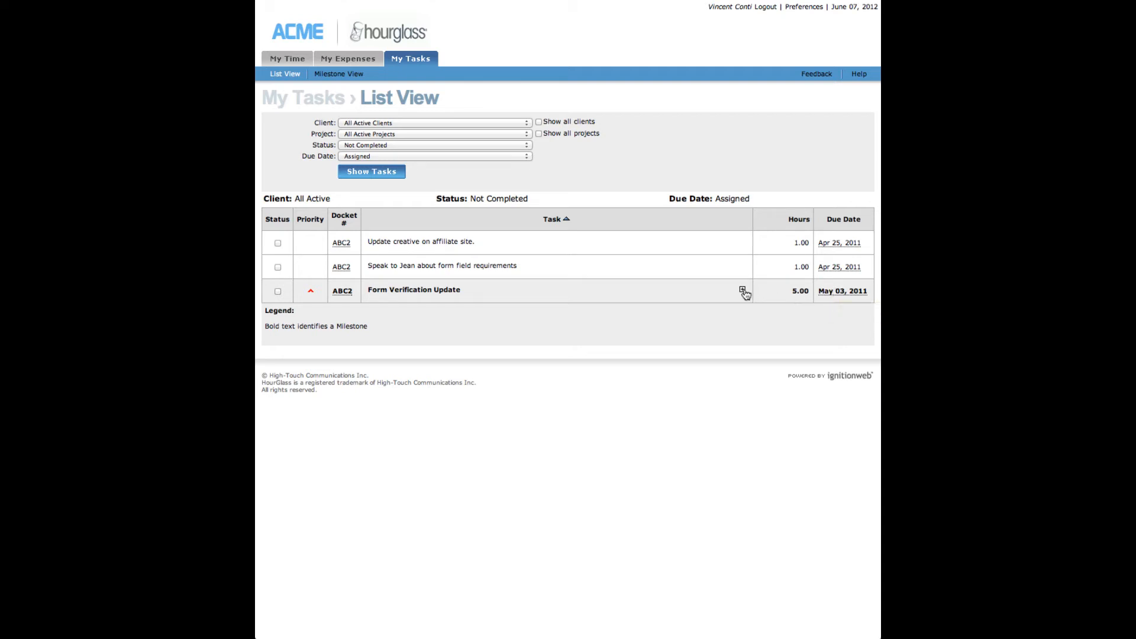
Expand the Form Verification Update milestone, complete the form field requirements task, and switch to Milestone View
left_click(743, 289)
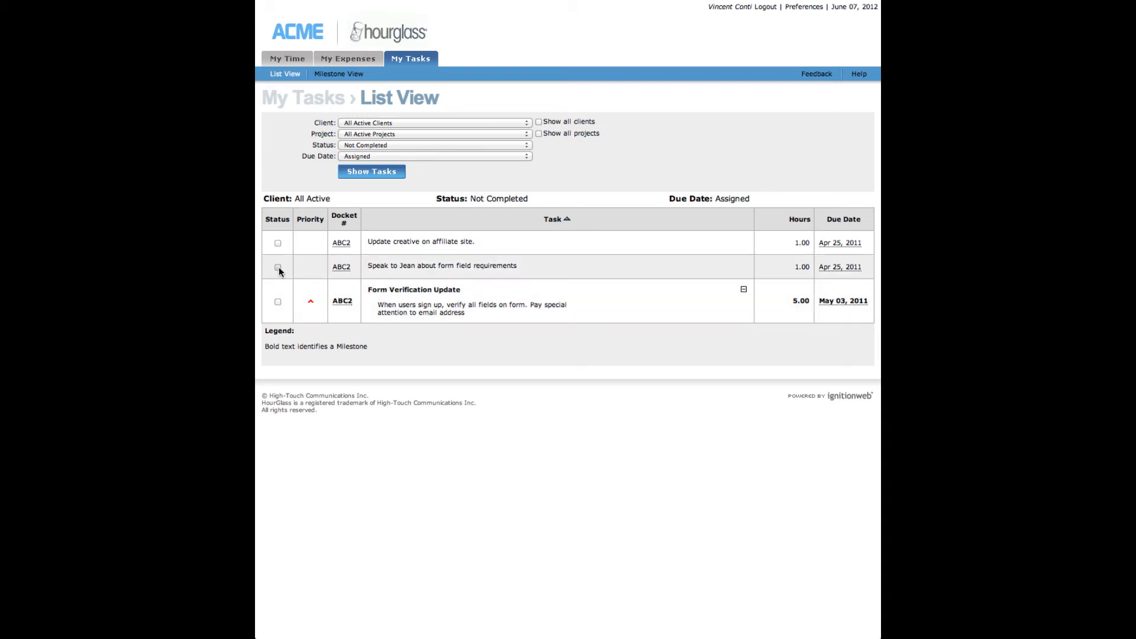
left_click(277, 266)
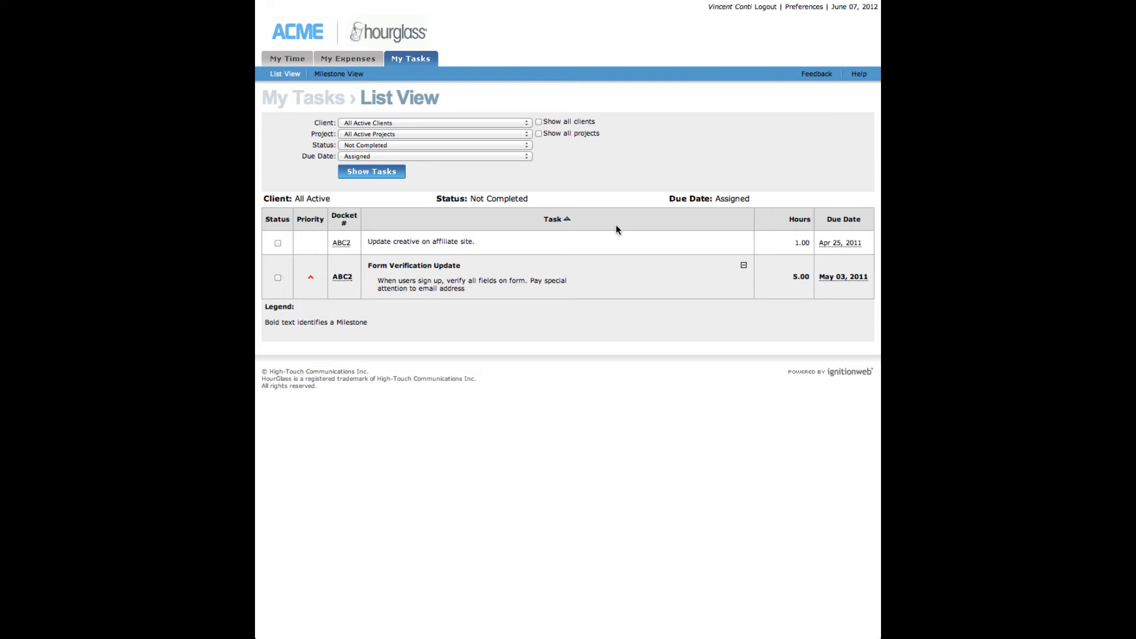
left_click(337, 73)
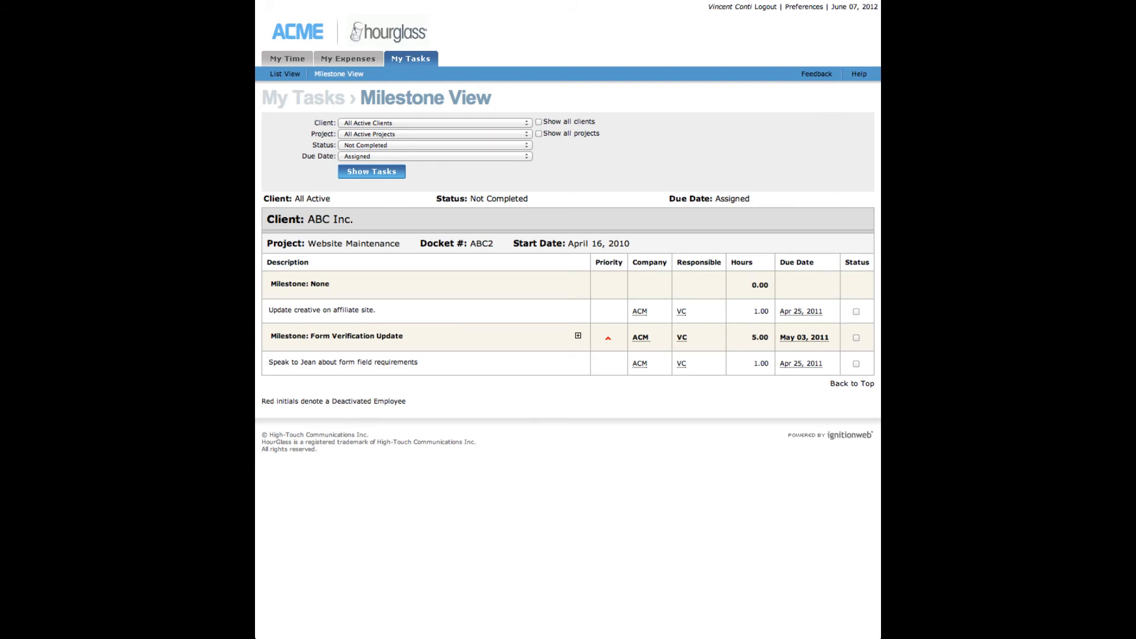
Include all clients and tasks of any due date, then refresh the milestone view
left_click(433, 122)
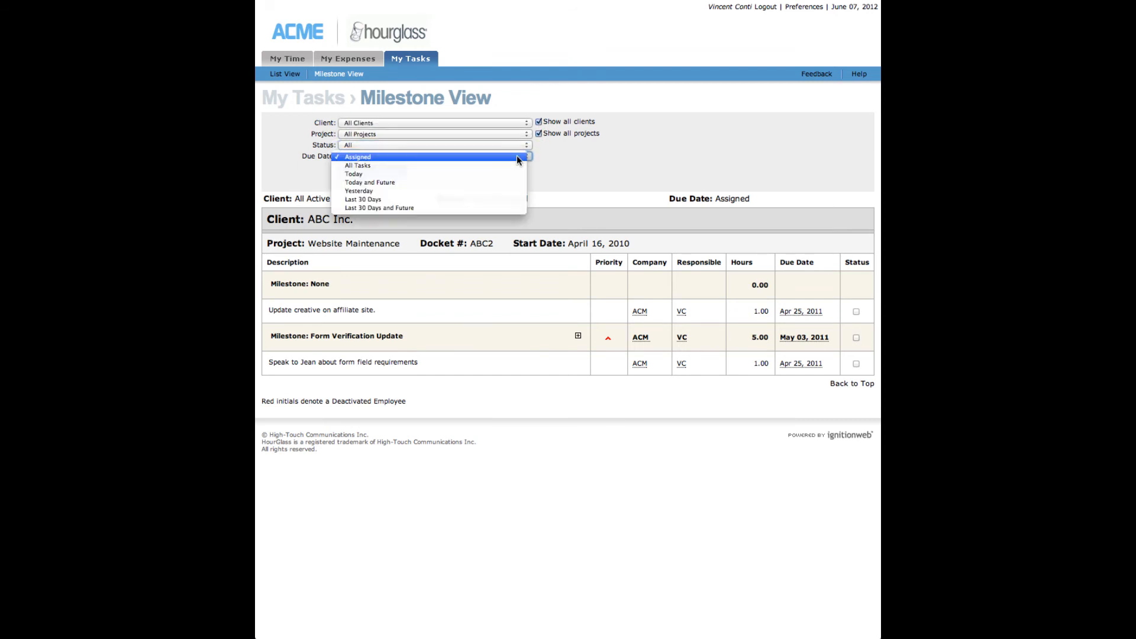
left_click(357, 166)
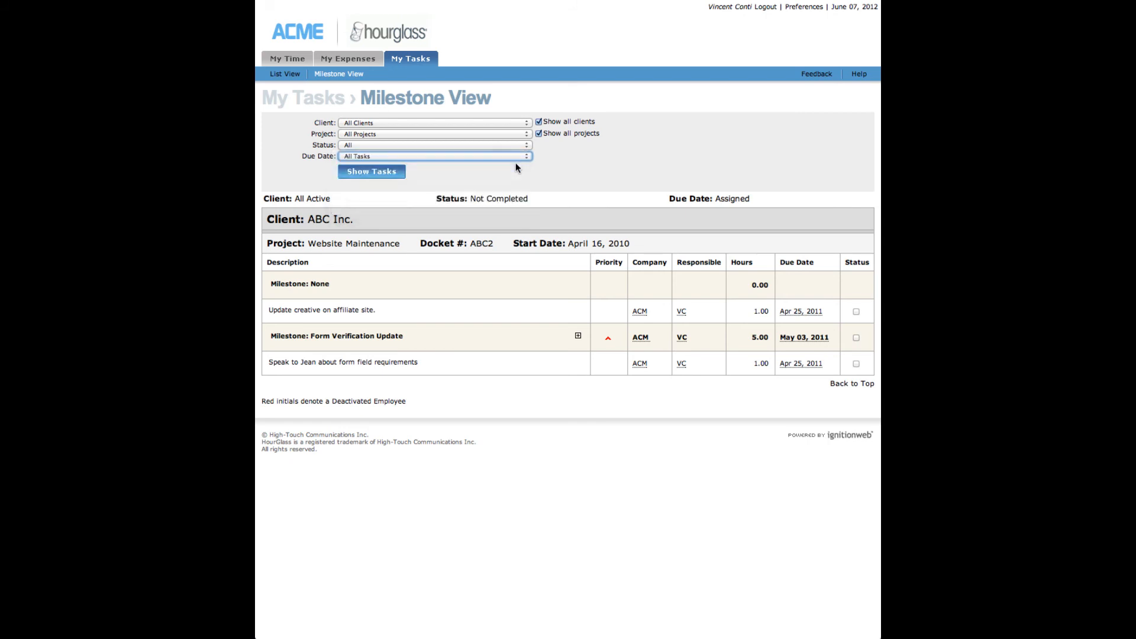
left_click(370, 171)
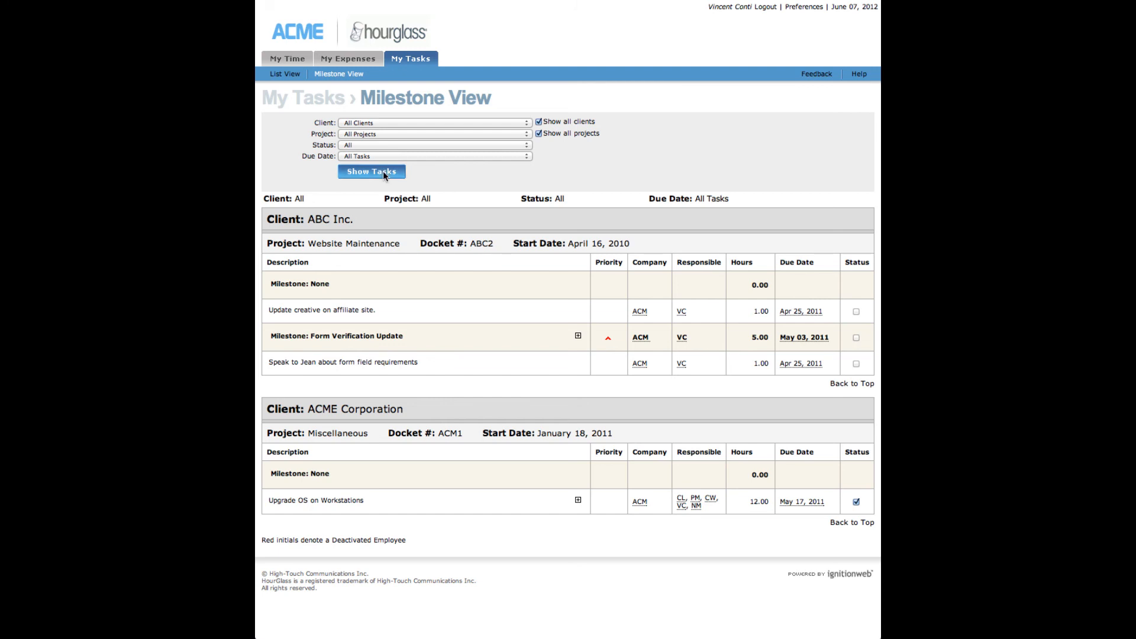
Check off the affiliate site task, form field requirements task and Form Verification Update milestone
left_click(856, 311)
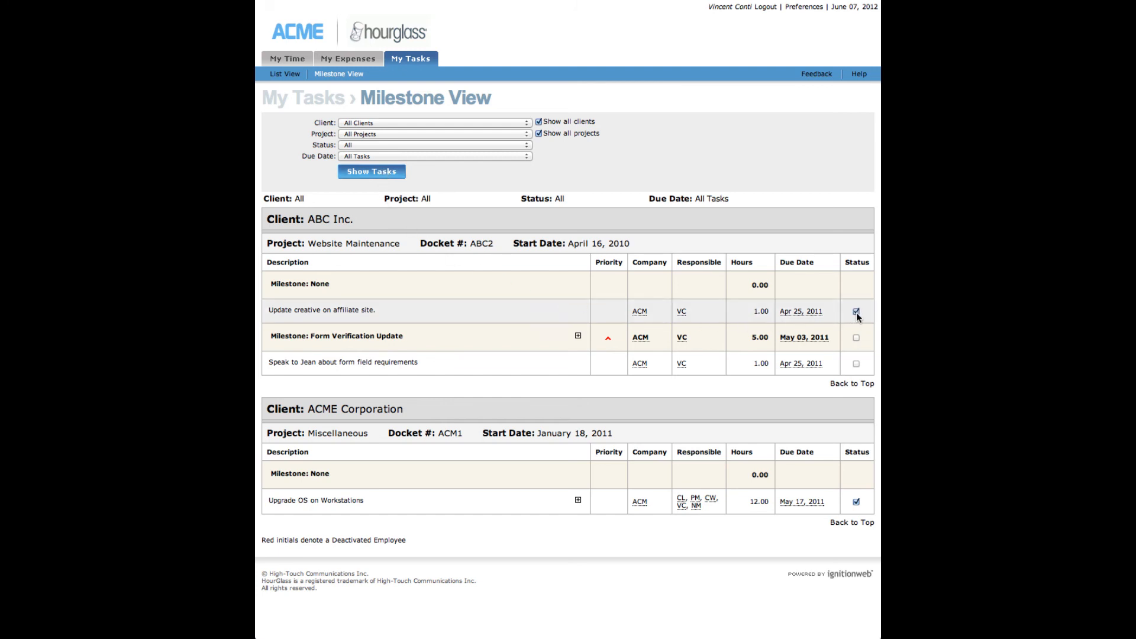
left_click(855, 363)
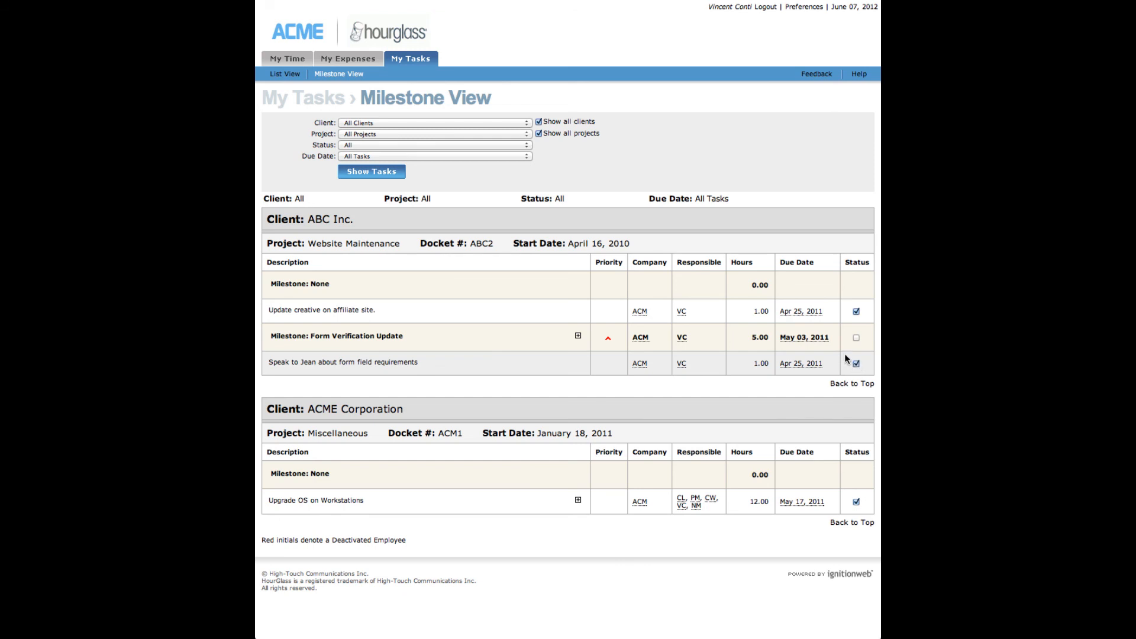
left_click(855, 337)
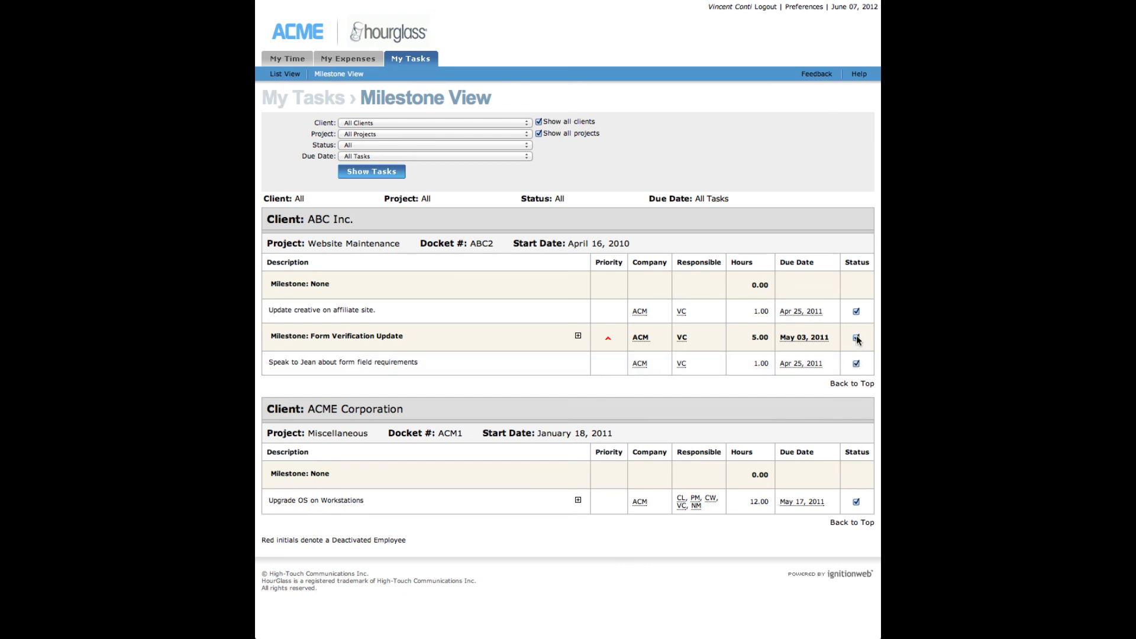